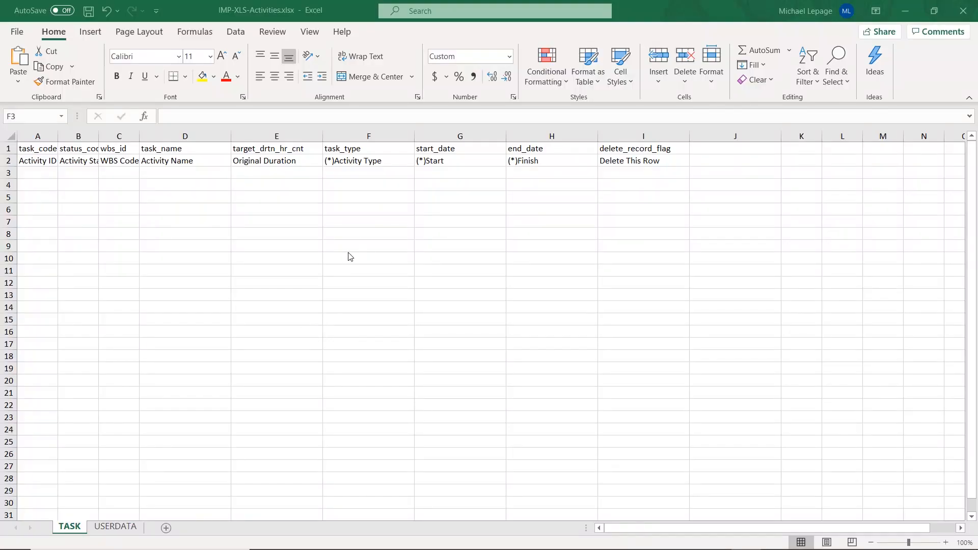
# Step: Inspect the template's Activity Type header, then the 'my test milestone' and 'my test loe' activities
pyautogui.click(368, 173)
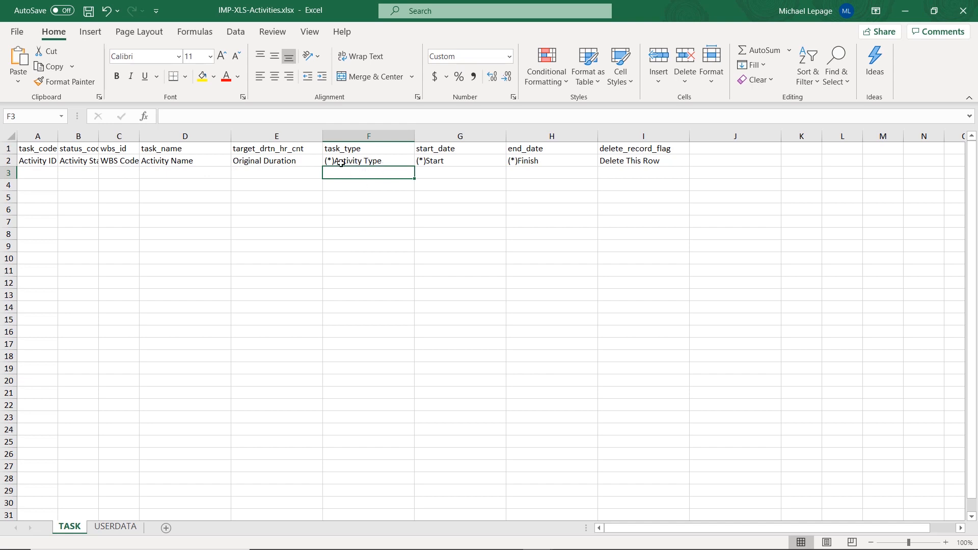
pyautogui.click(368, 160)
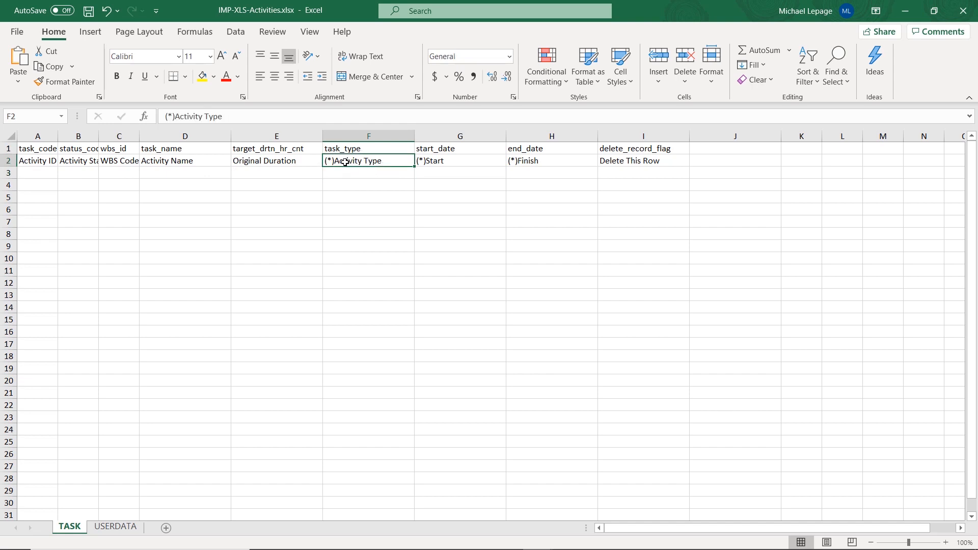
pyautogui.moveTo(328, 172)
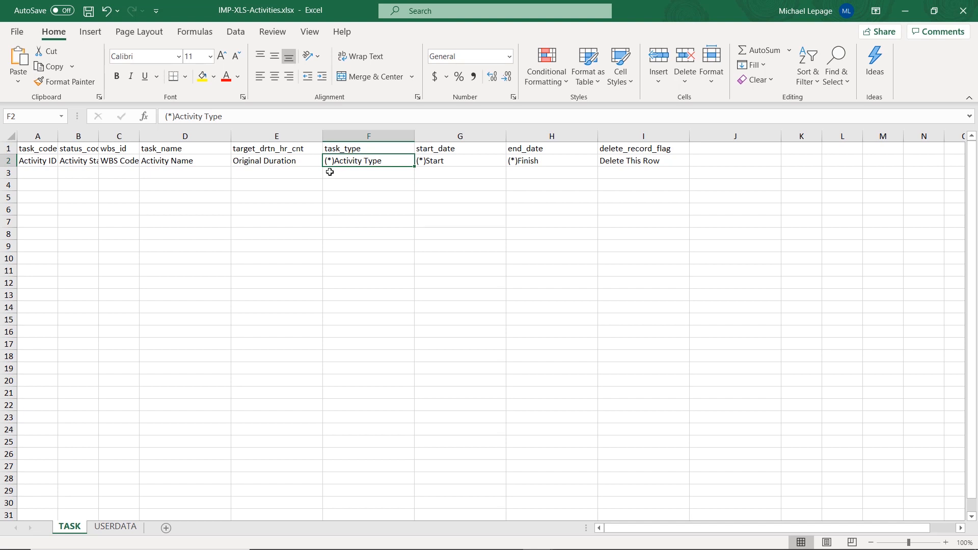
pyautogui.moveTo(334, 171)
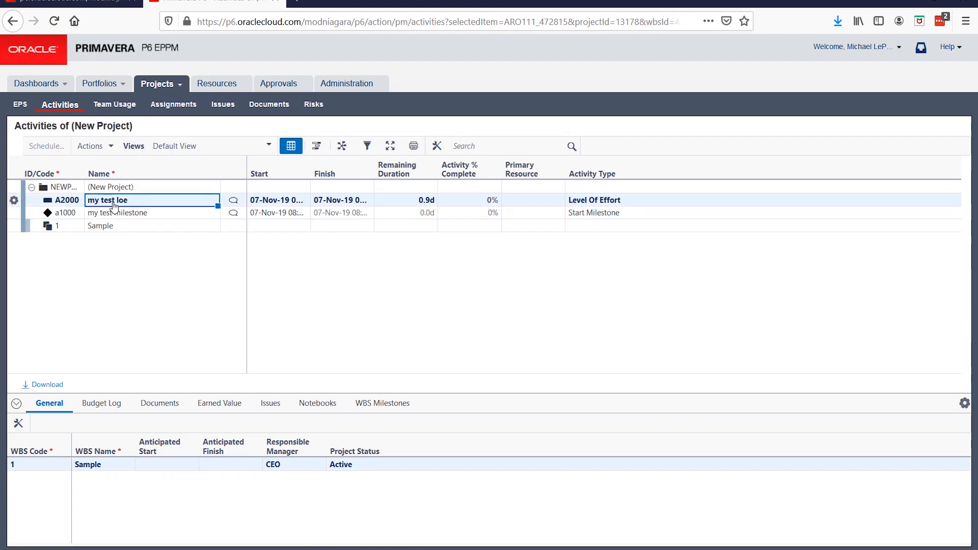
pyautogui.click(119, 213)
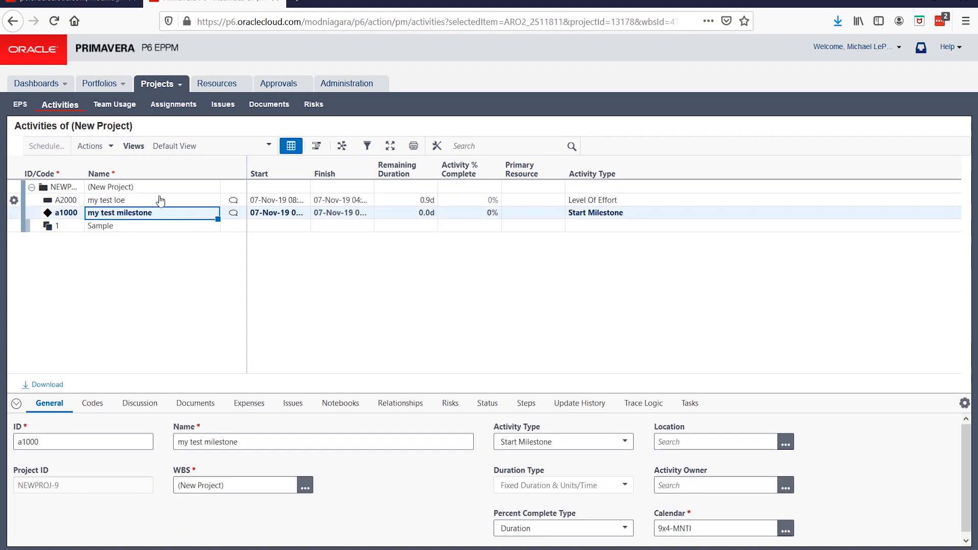
pyautogui.click(125, 199)
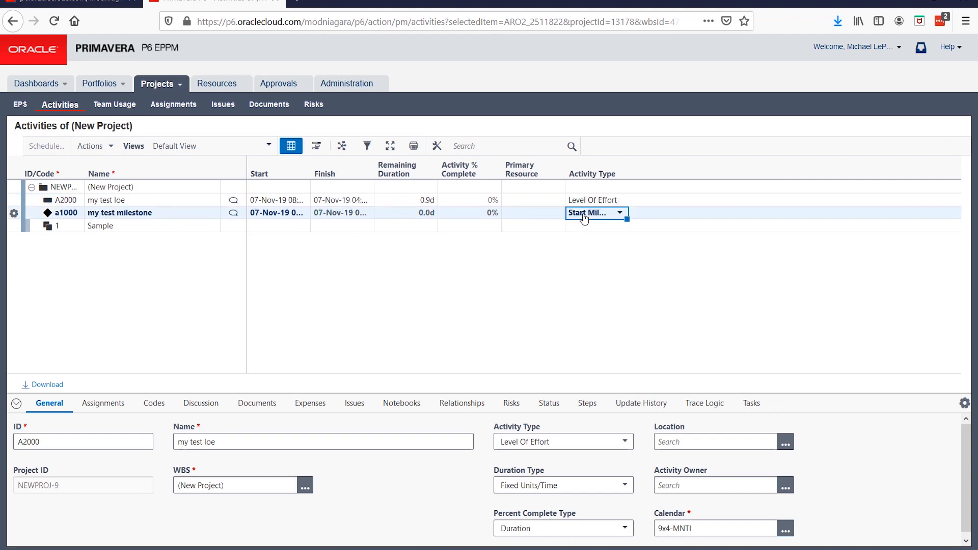
pyautogui.click(119, 213)
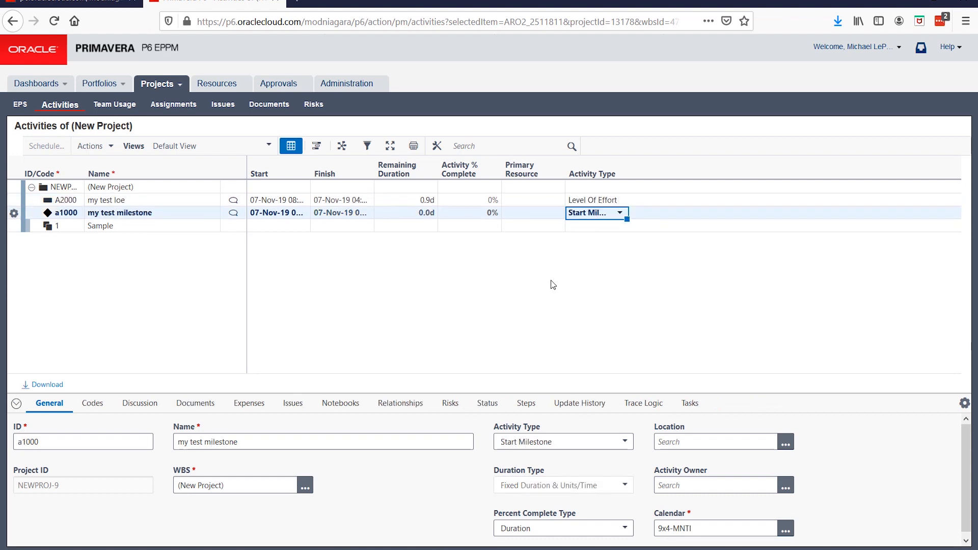
# Step: Switch to the exported activities workbook and check A2000's Level of Effort activity type
pyautogui.press('alt+tab')
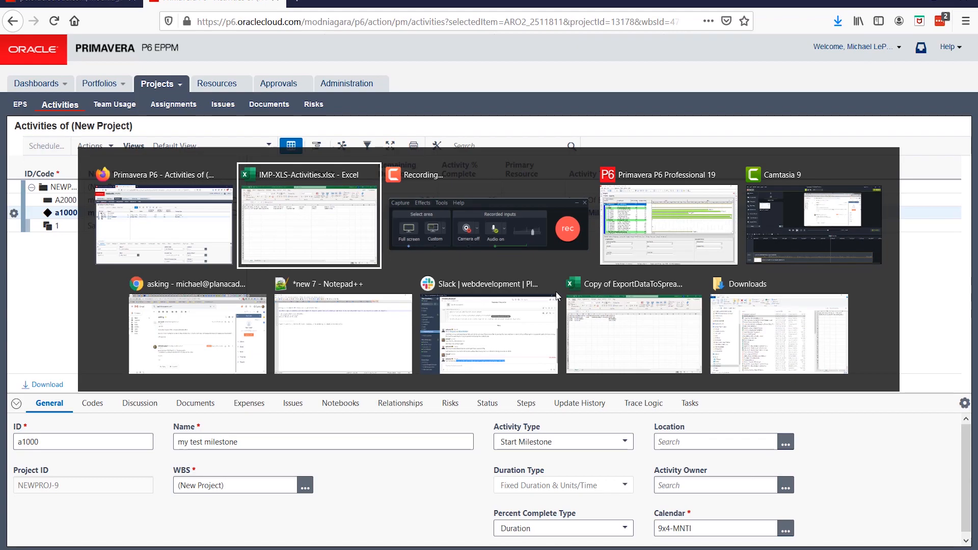
pyautogui.click(308, 225)
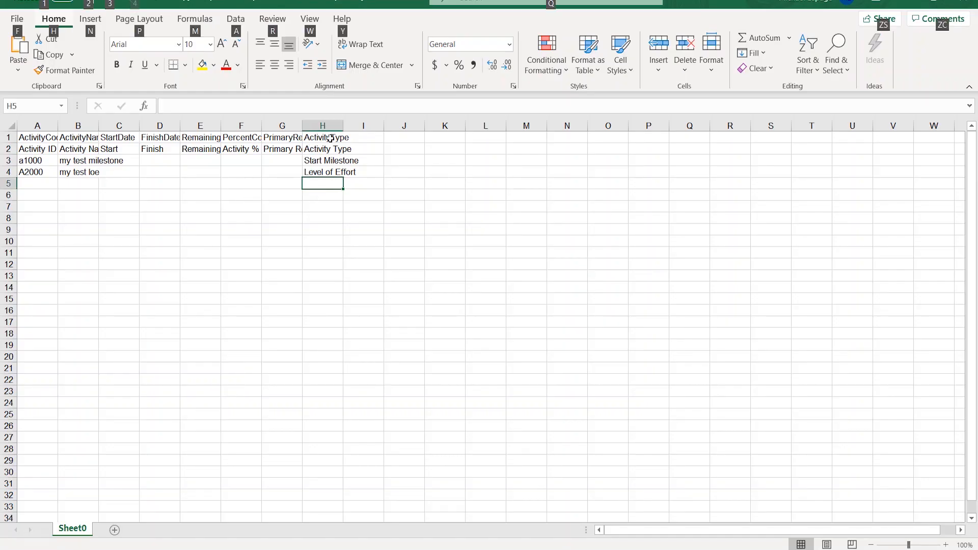
pyautogui.click(322, 172)
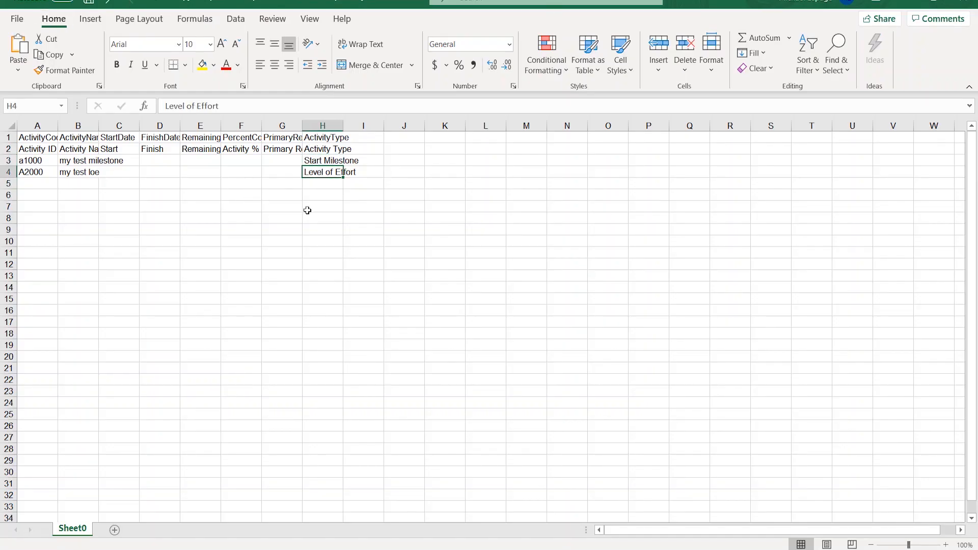